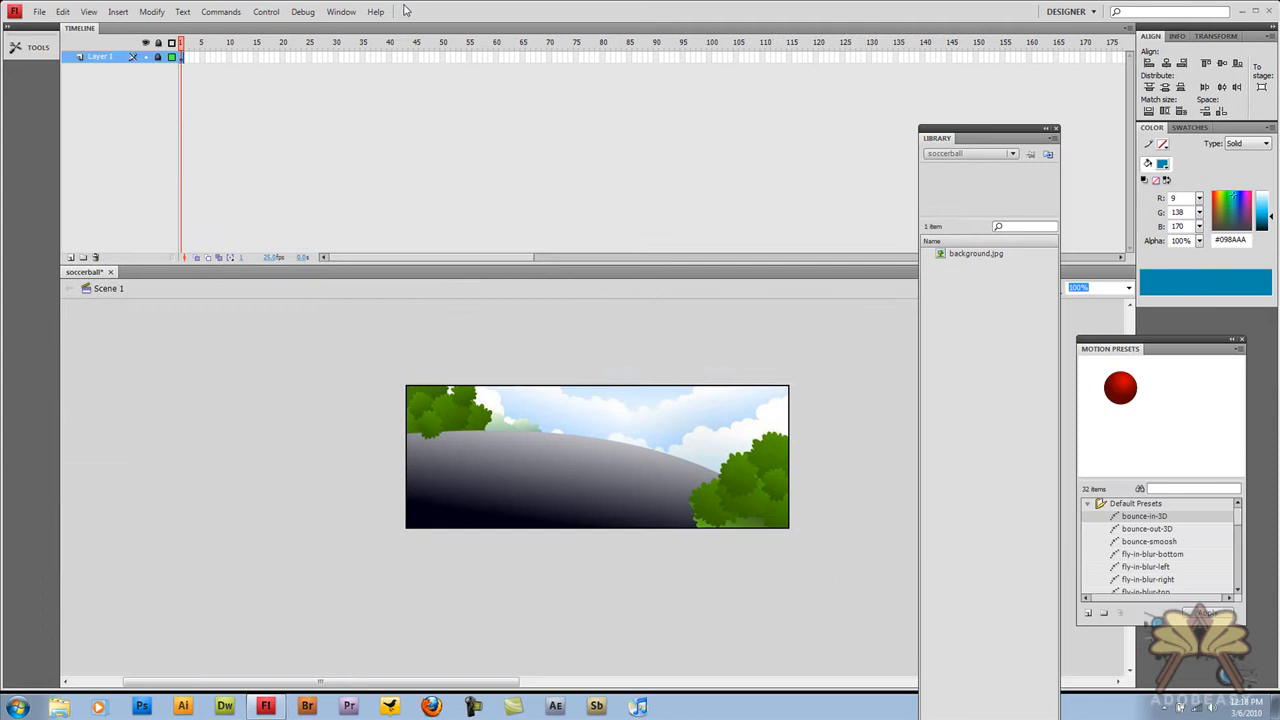
# - Reopen the Motion Presets panel from the Window menu
pyautogui.click(340, 12)
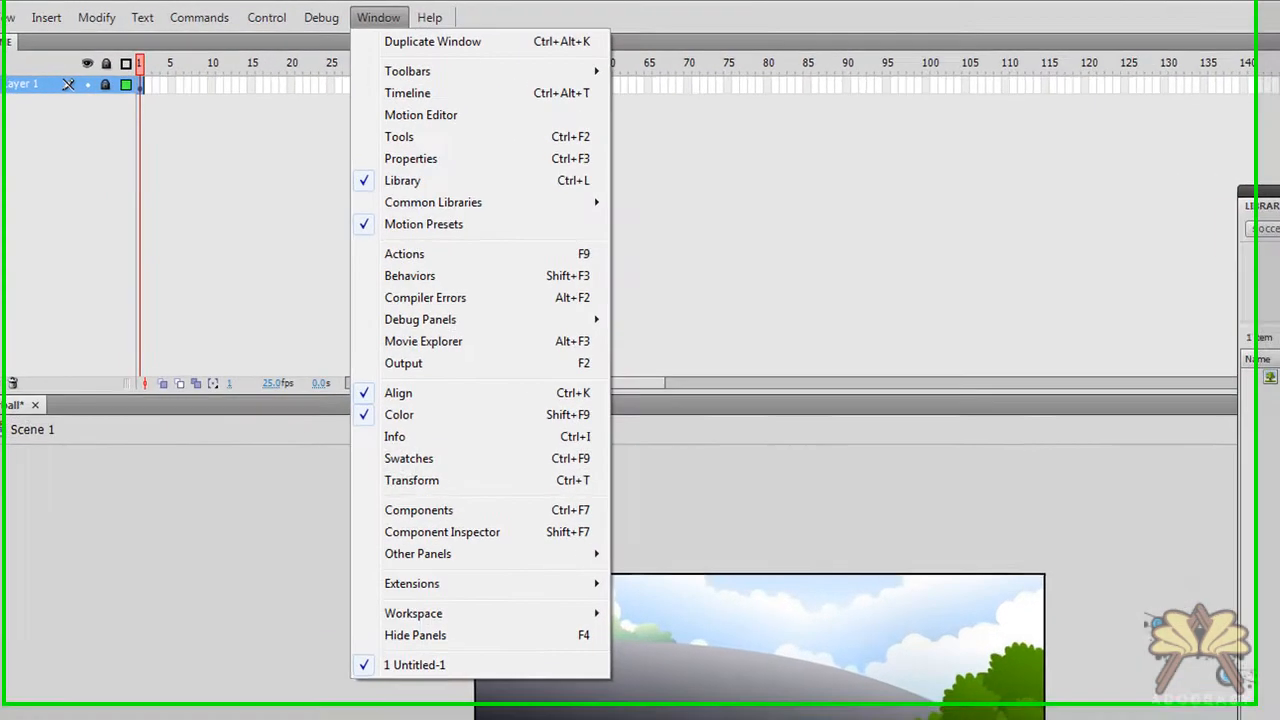
pyautogui.click(424, 224)
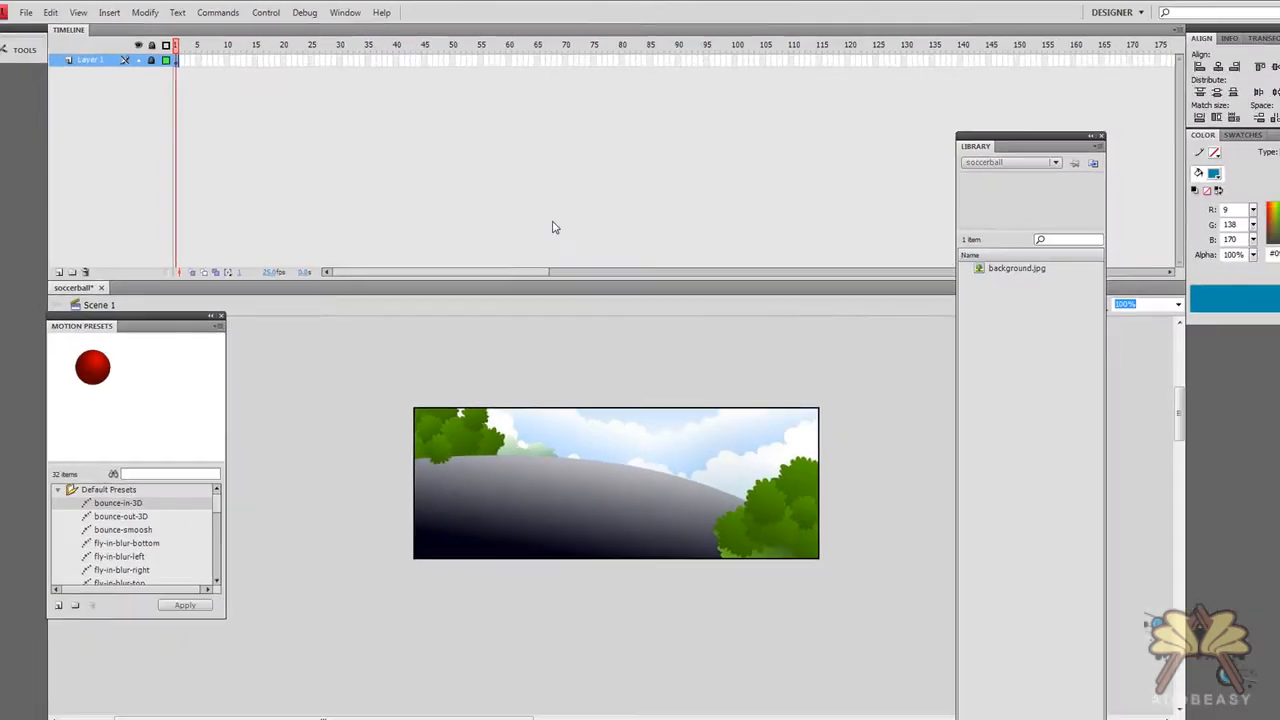
# - Start importing the soccer ball image to the library via File > Import
pyautogui.click(40, 12)
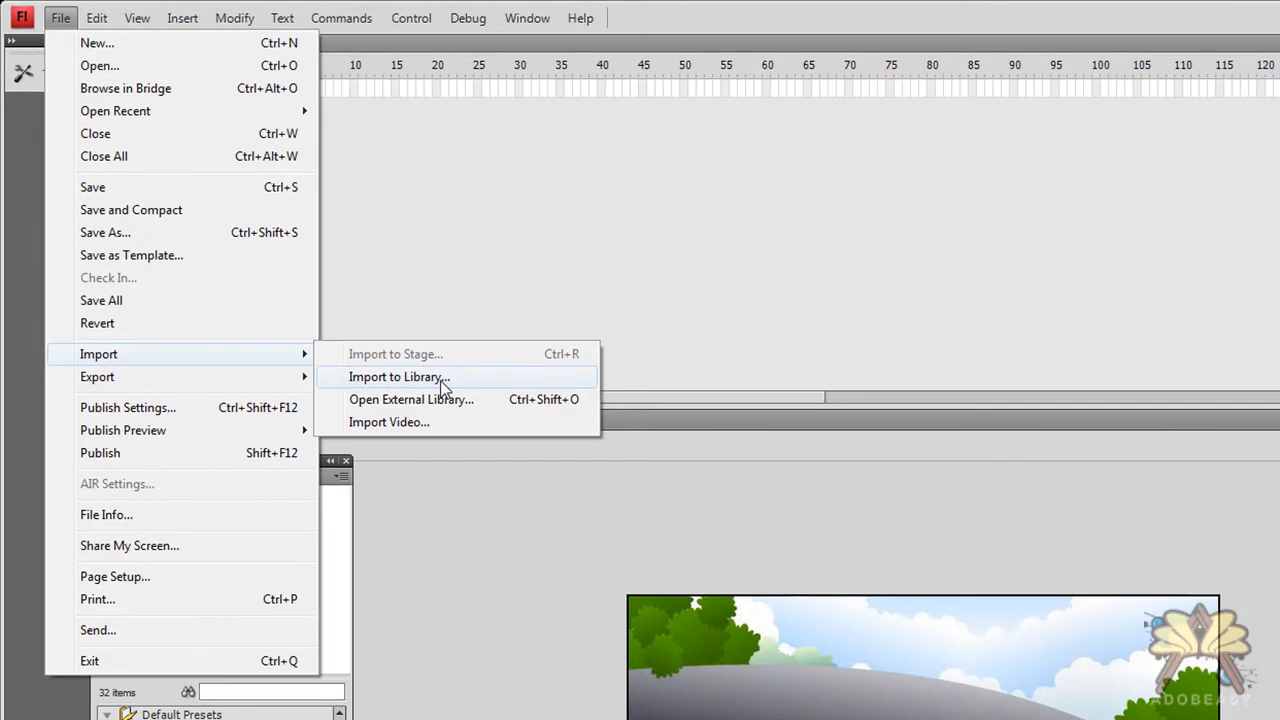
pyautogui.click(398, 376)
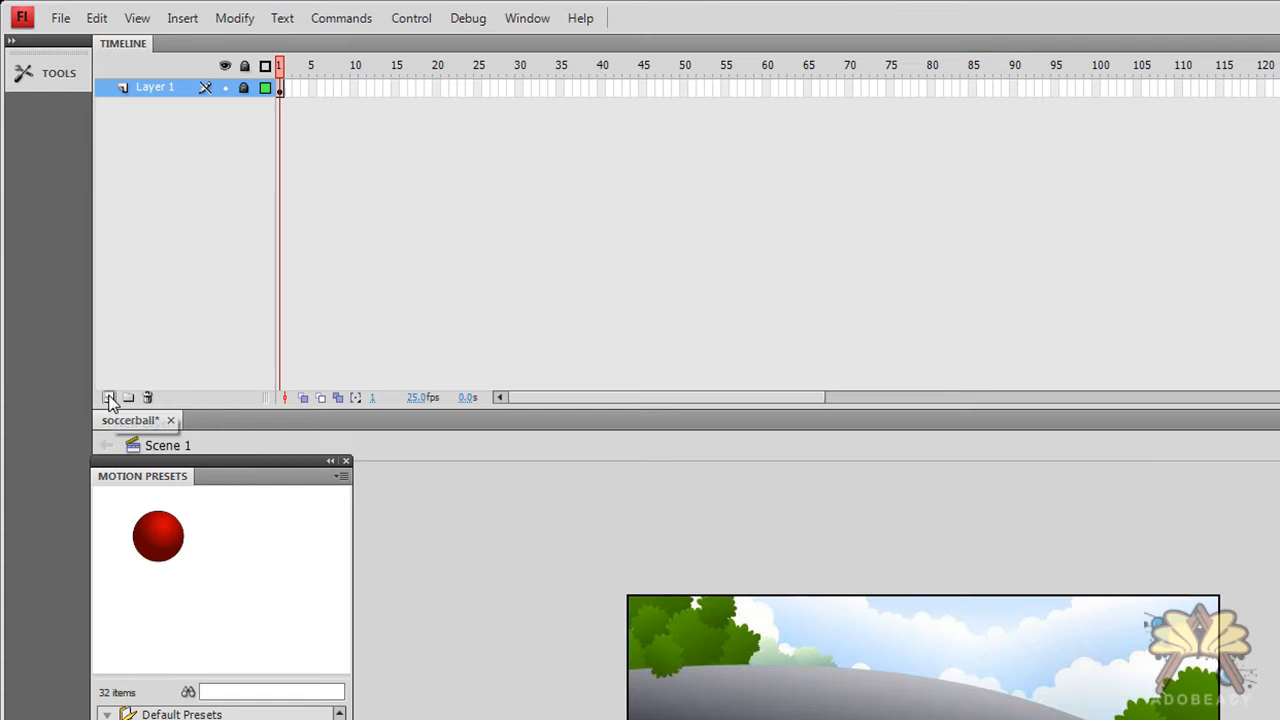
# - Add a new layer for the soccer ball above the hillside background
pyautogui.click(108, 396)
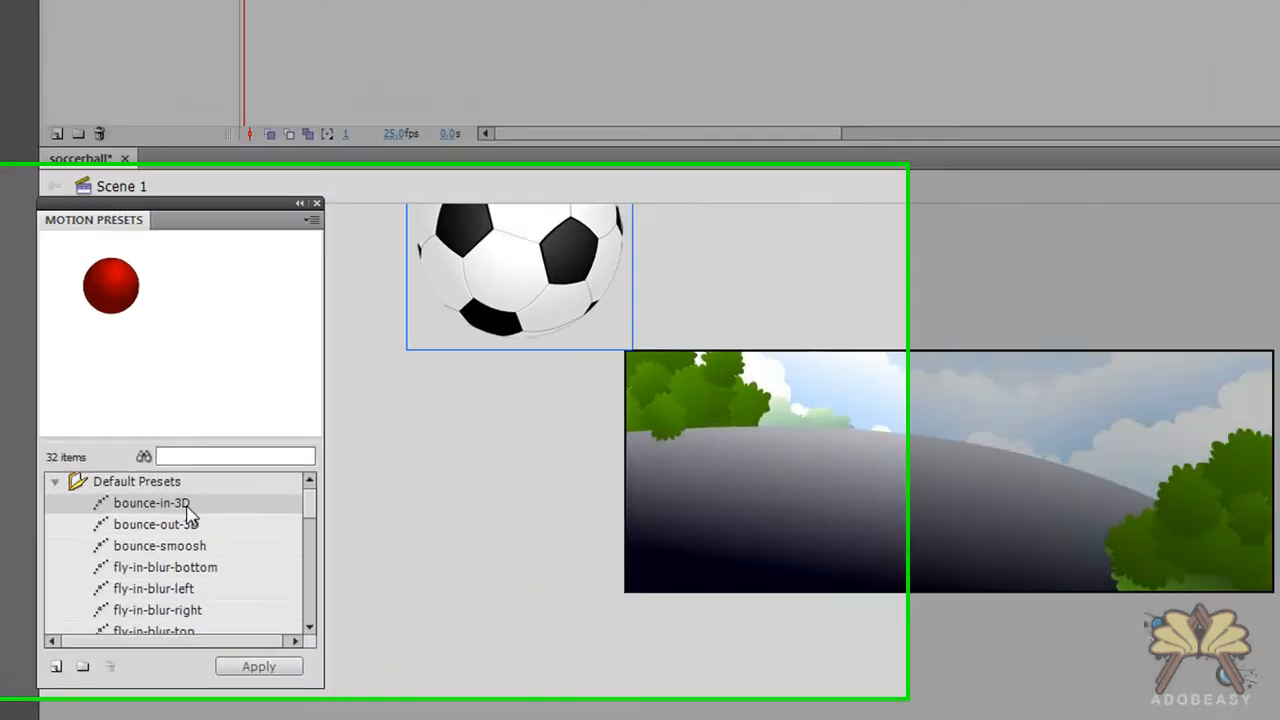
# - Apply the bounce-in-3D preset to the ball, confirming its conversion to a movie clip
pyautogui.rightClick(152, 504)
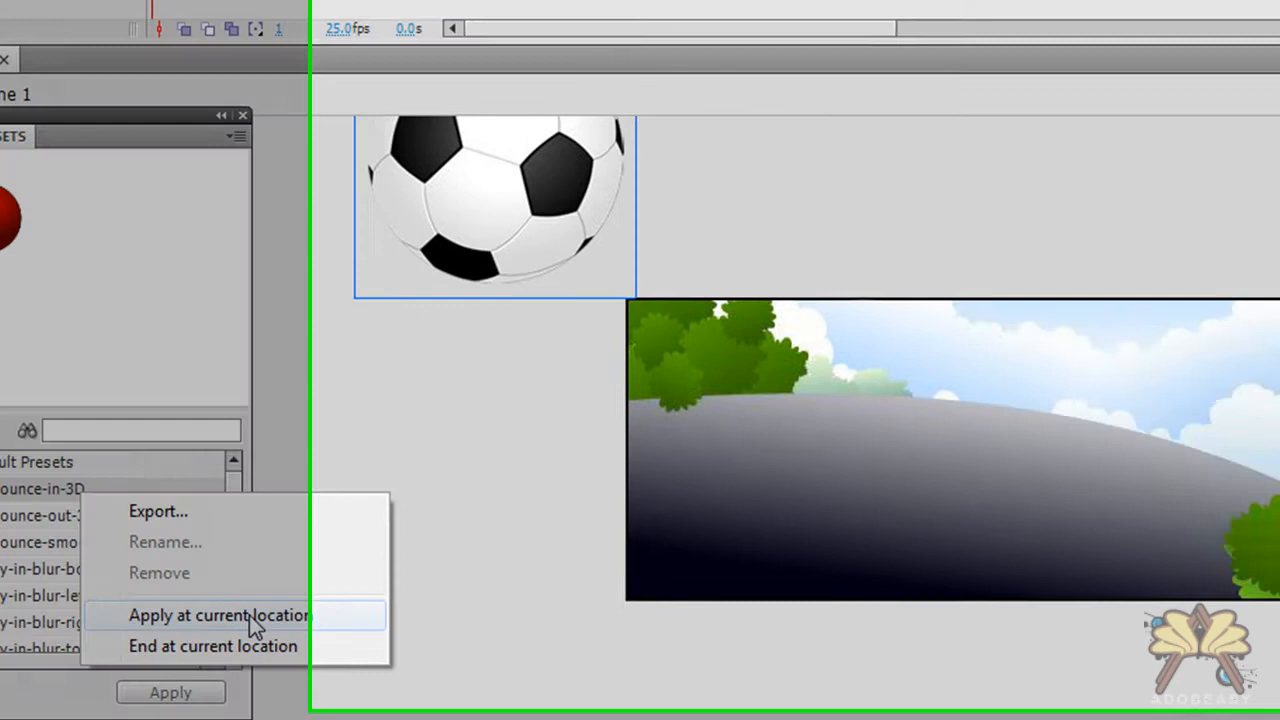
pyautogui.click(216, 616)
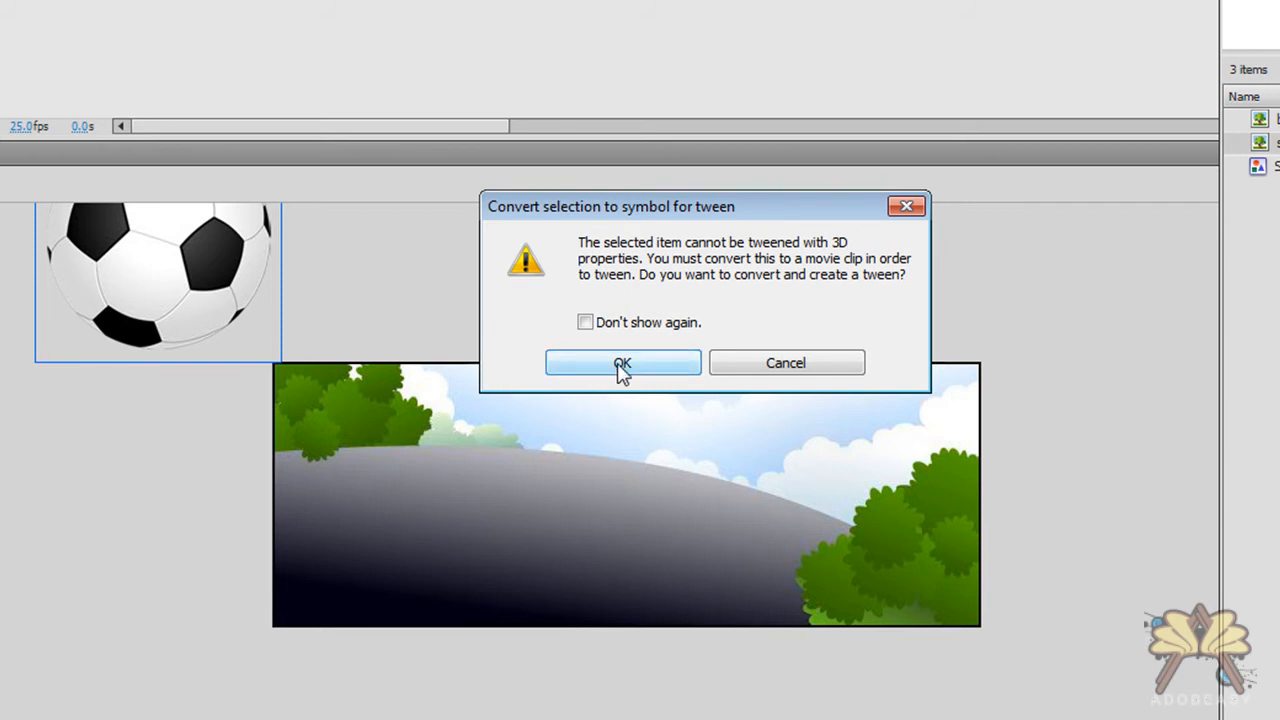
pyautogui.click(622, 362)
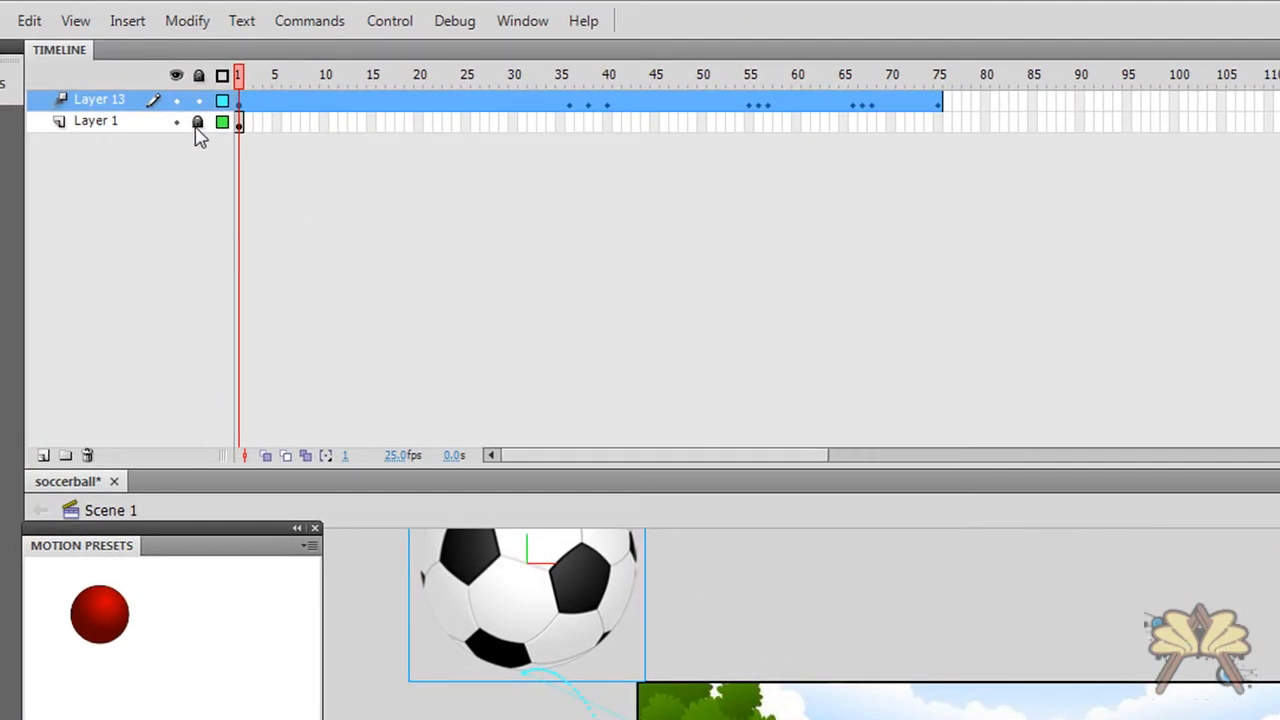
# - Extend Layer 1 to frame 75, add Layer 14 and select its frame 75
pyautogui.click(96, 120)
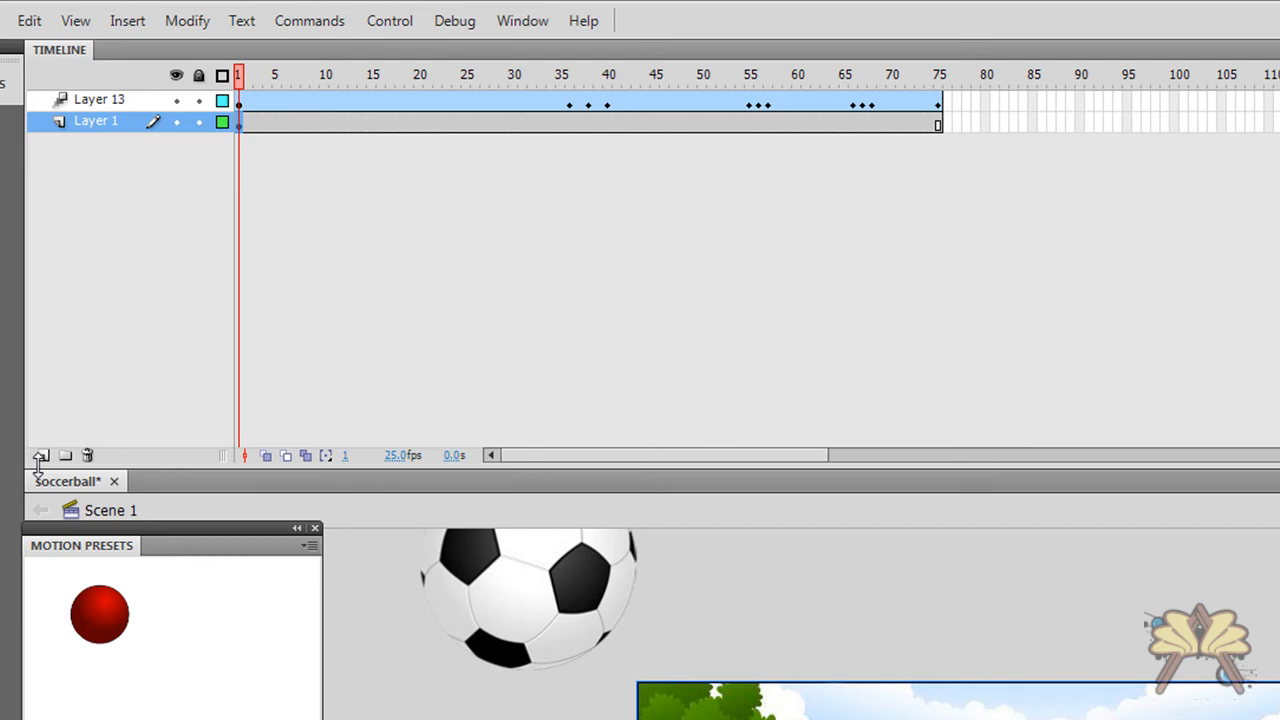
pyautogui.click(42, 456)
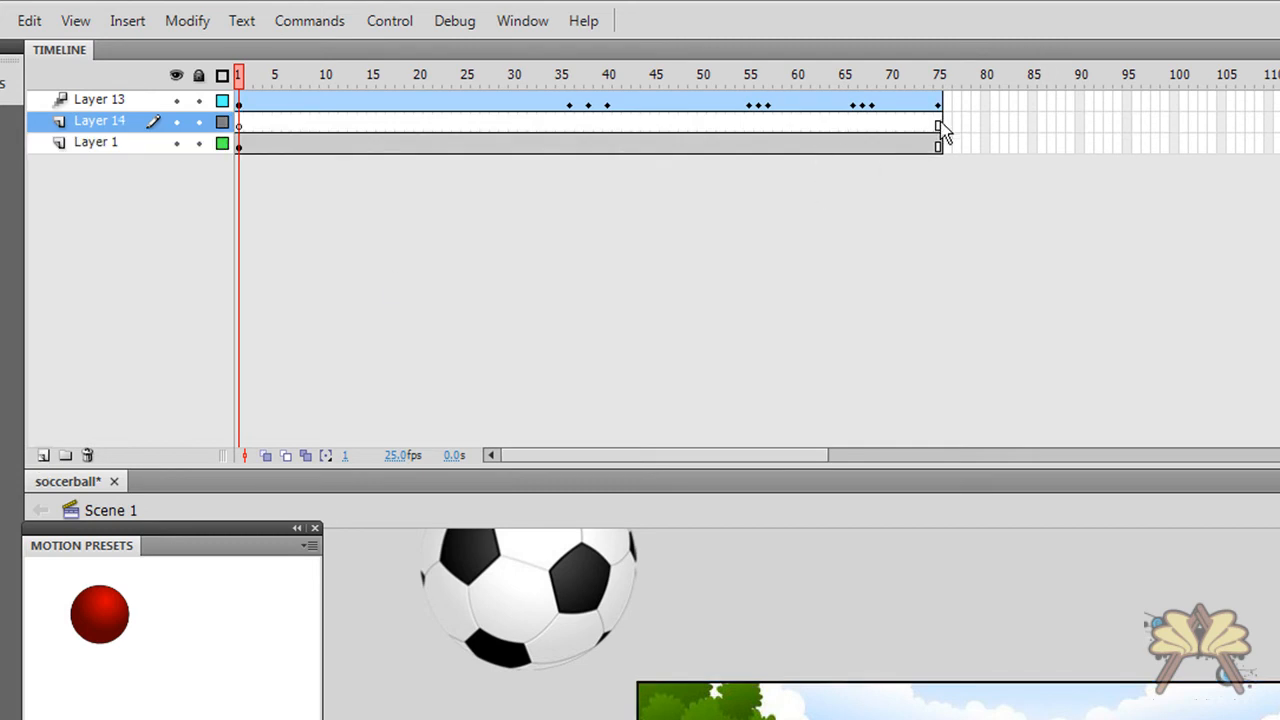
pyautogui.click(938, 74)
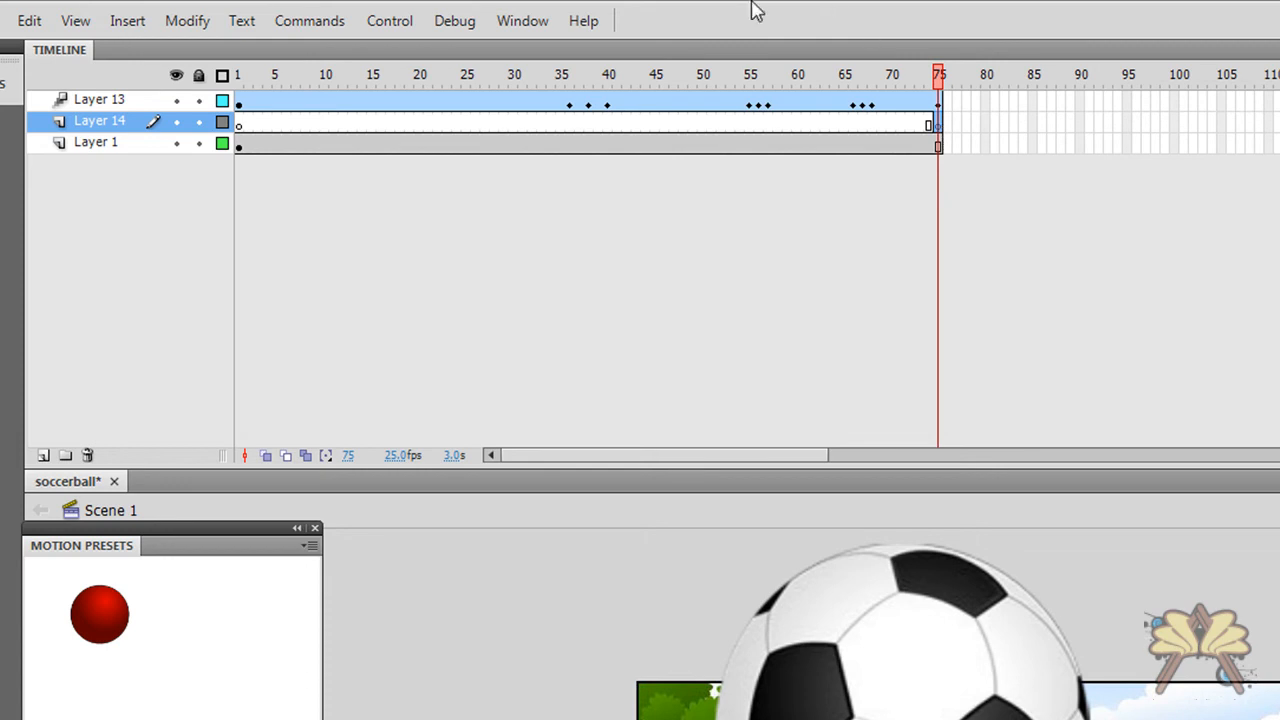
pyautogui.click(522, 20)
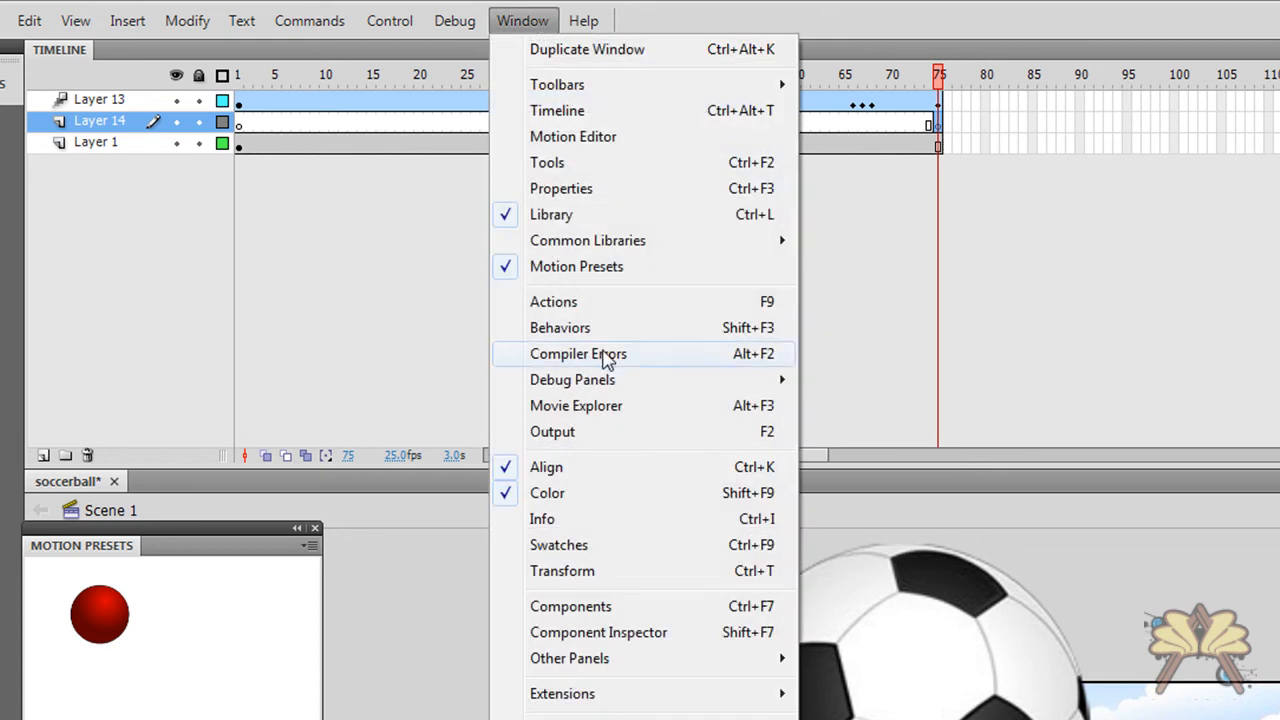
# - Add a stop() action in the Actions panel for Layer 14's frame 75
pyautogui.click(552, 300)
pyautogui.write('stop')
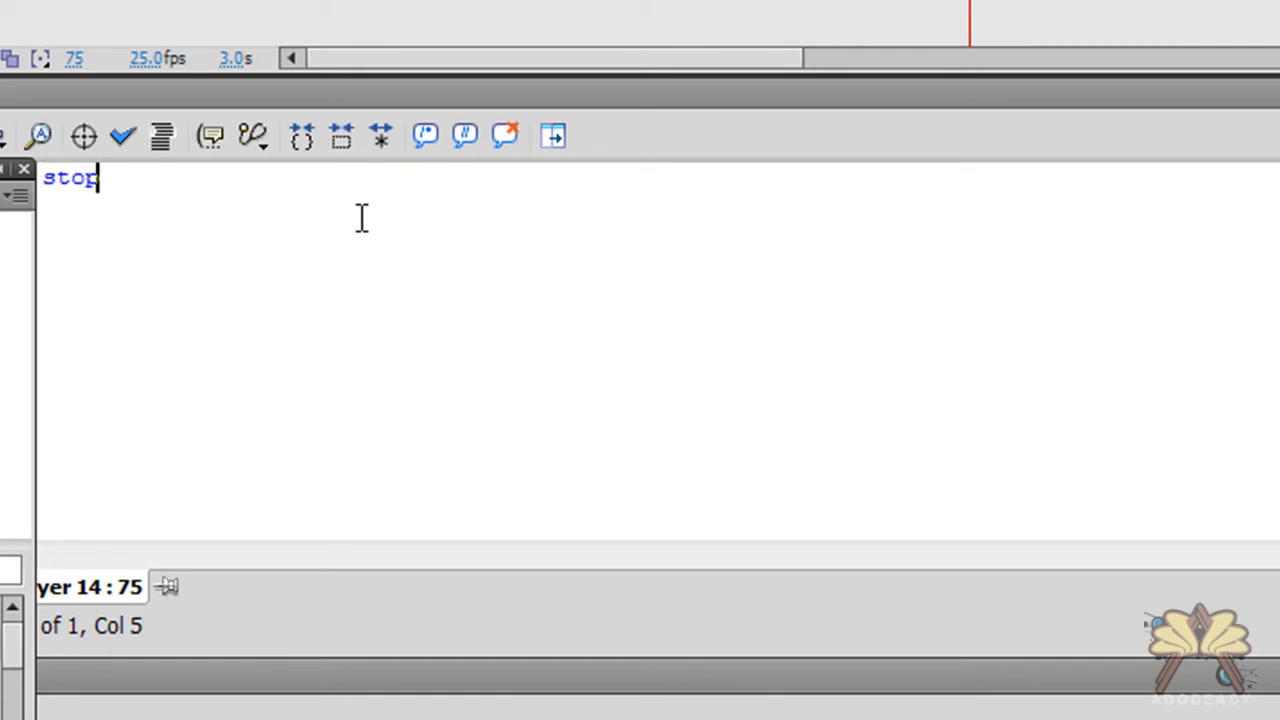
pyautogui.write('()')
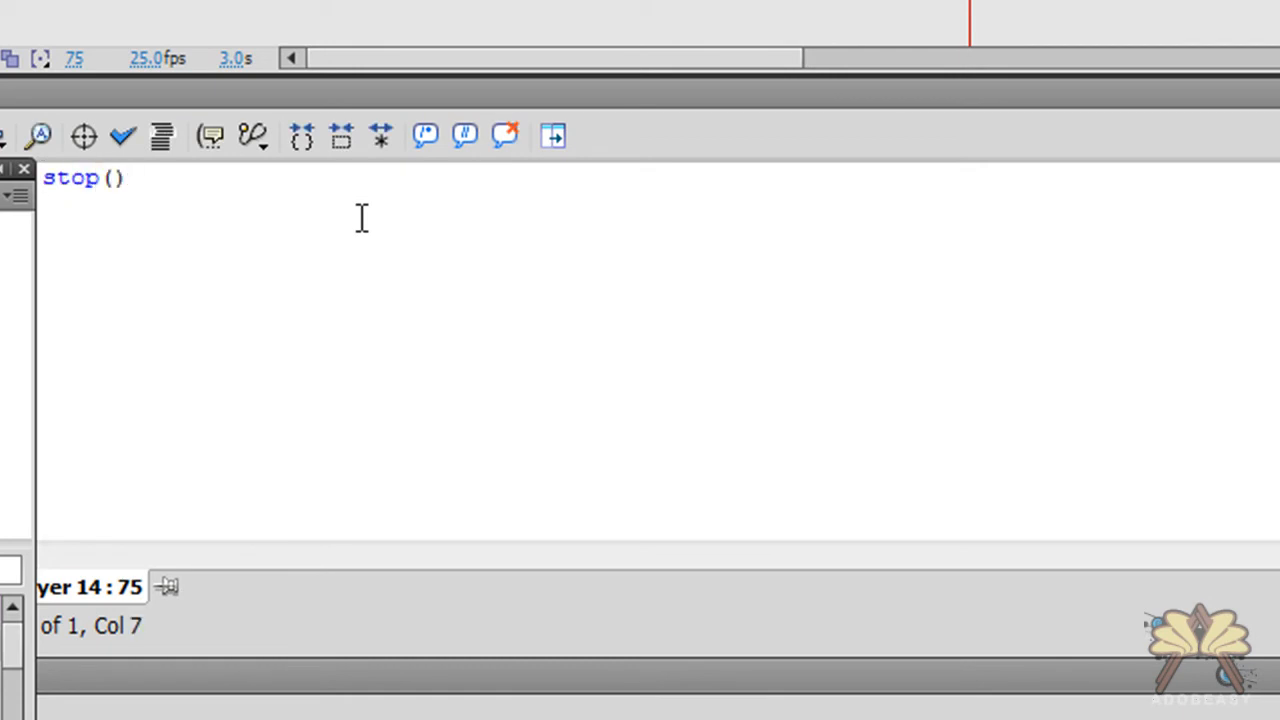